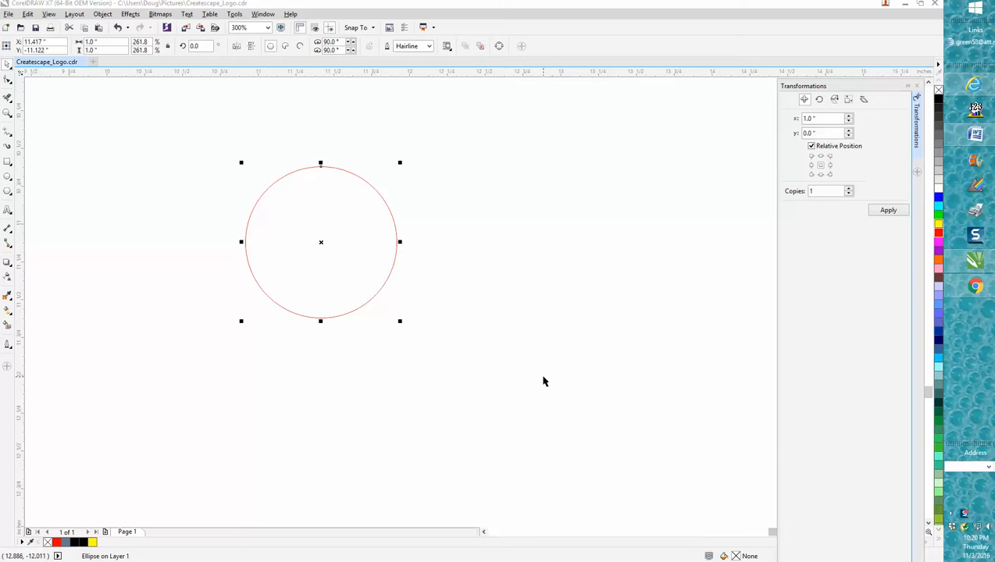
mouse_move(409, 308)
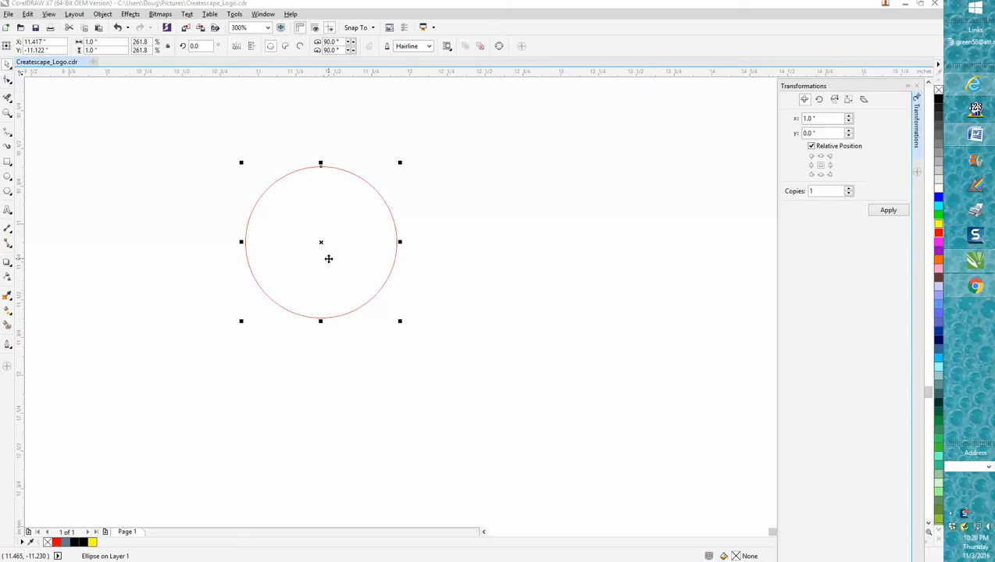
mouse_move(318, 244)
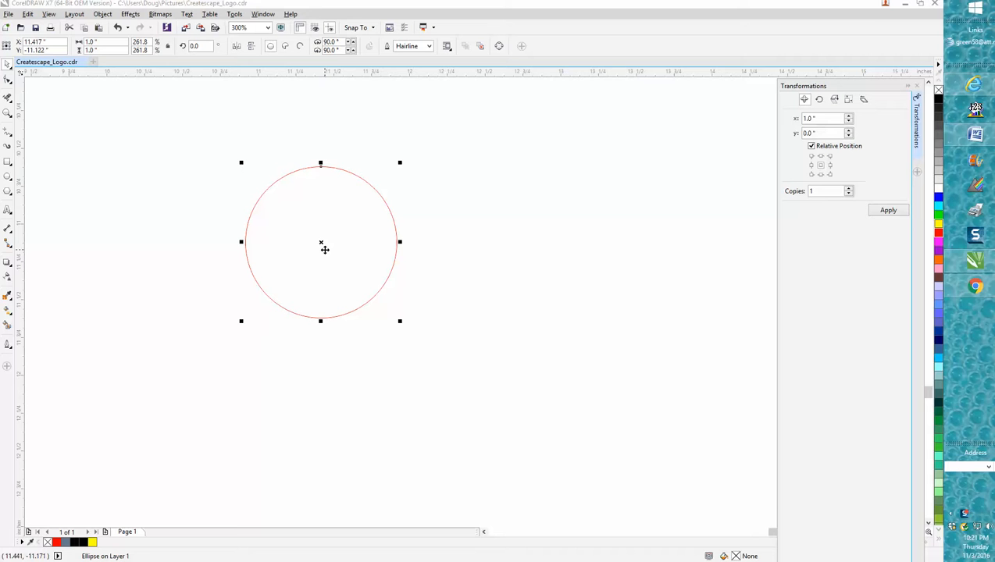
mouse_move(356, 212)
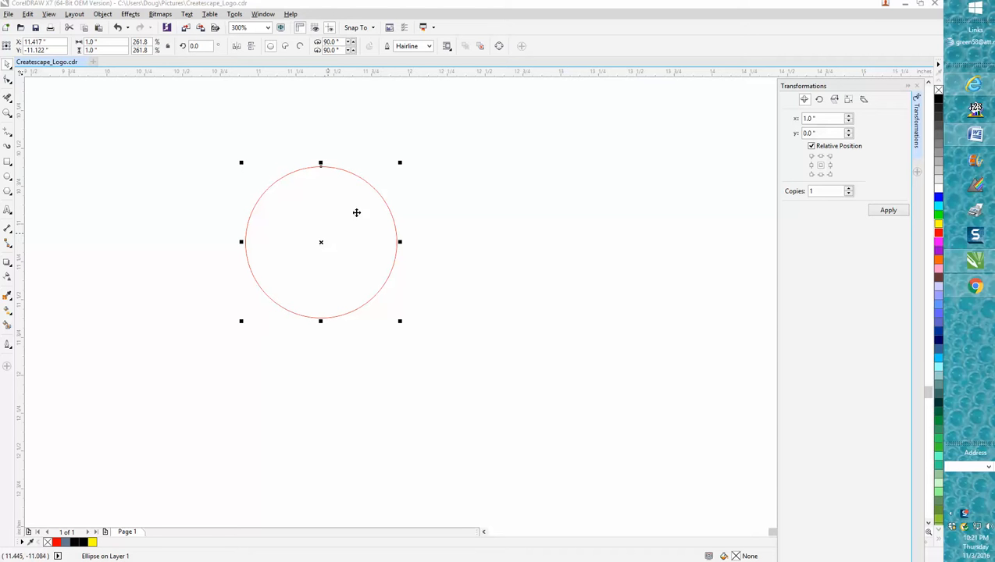
mouse_move(340, 223)
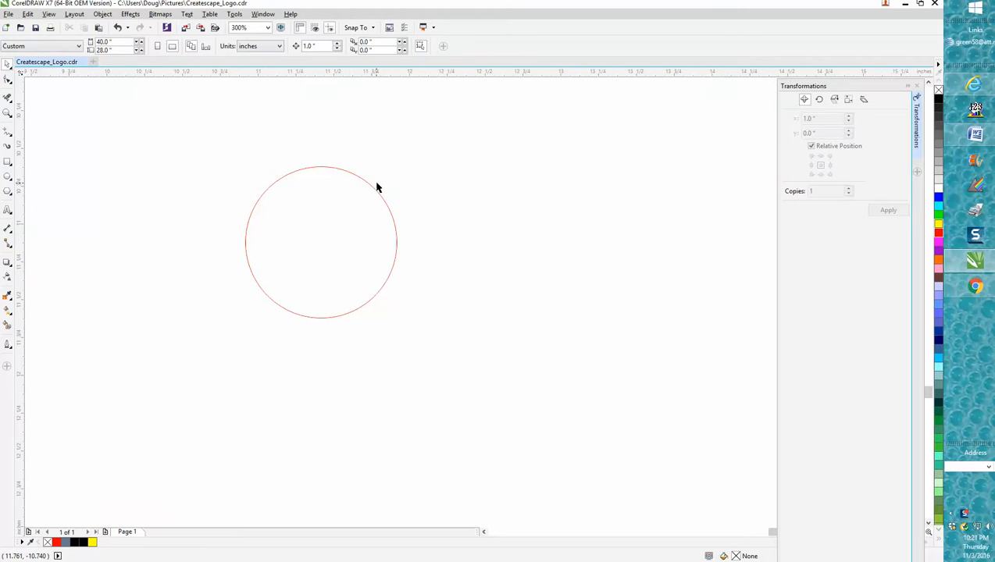
Set the circle's Position X to 1.02" with 5 copies in the Transformations docker
left_click(320, 242)
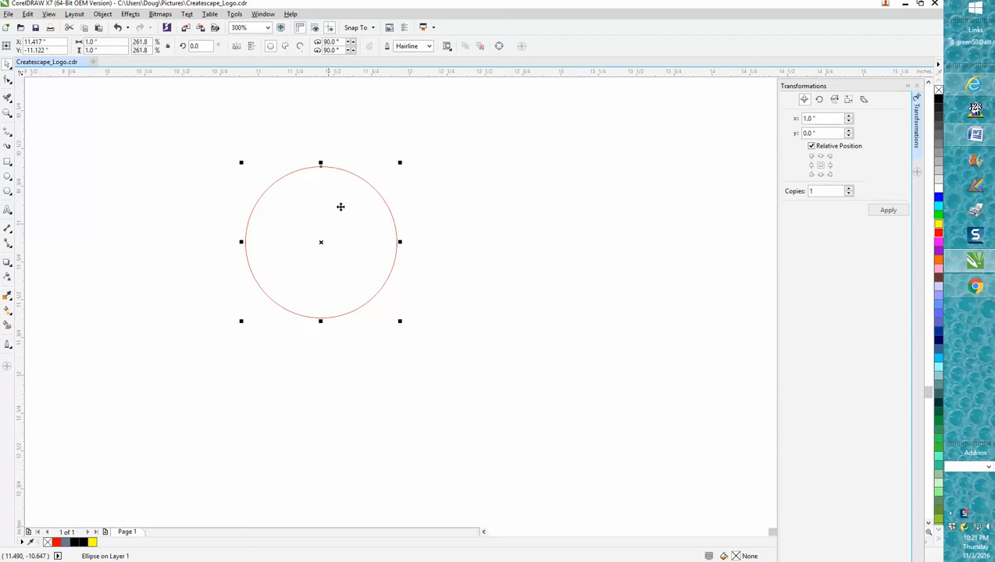
left_click(887, 209)
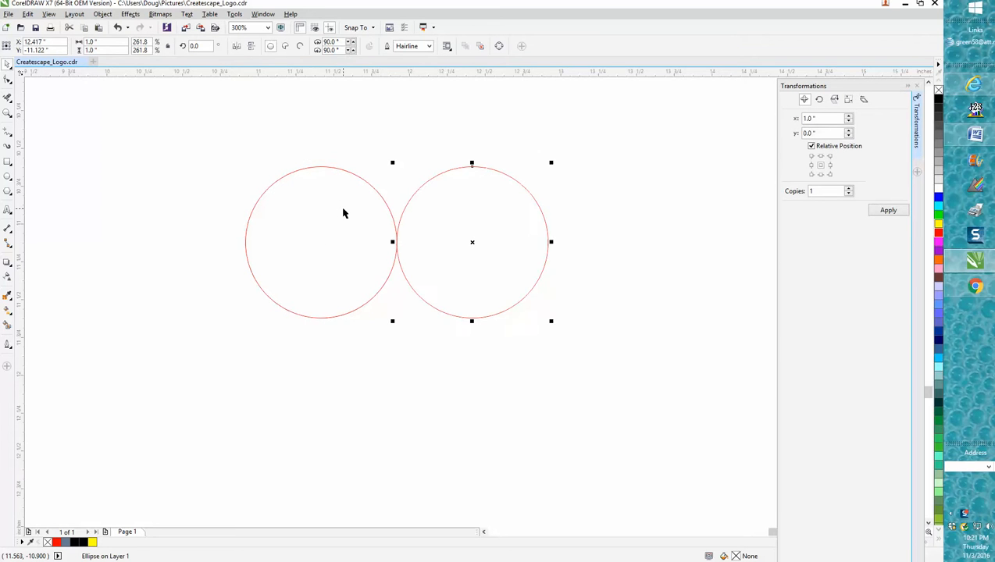
mouse_move(397, 246)
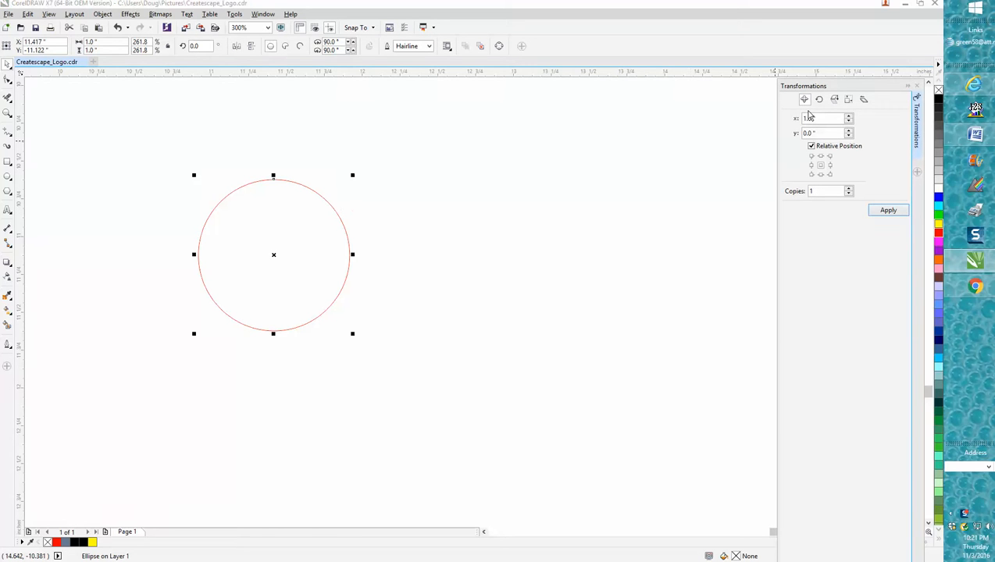
left_click(825, 133)
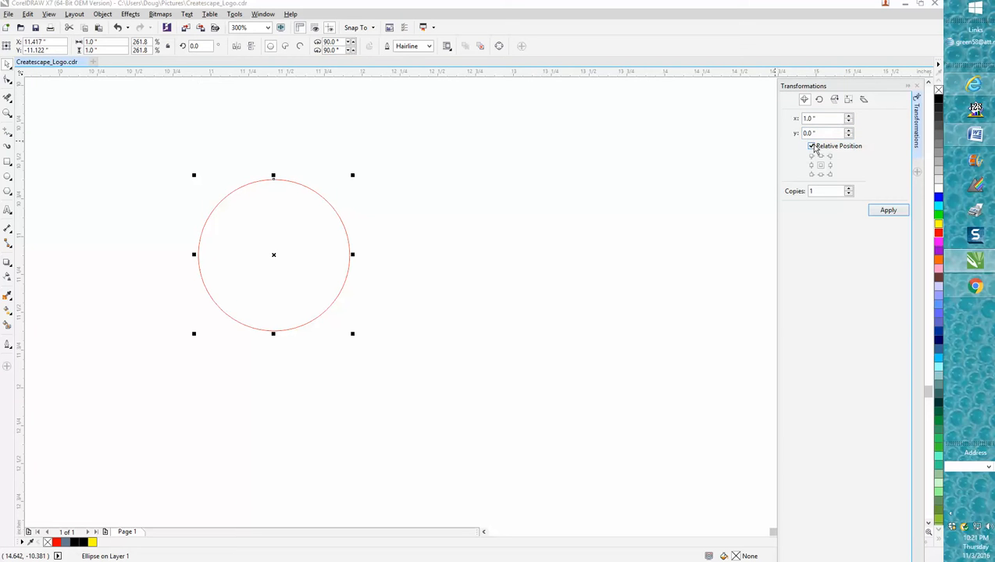
left_click(824, 190)
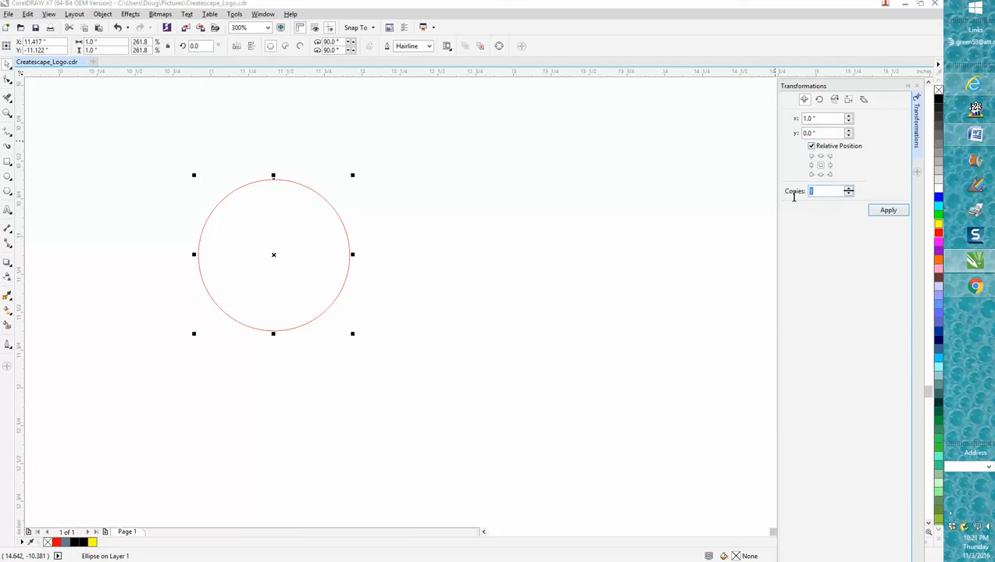
type("49")
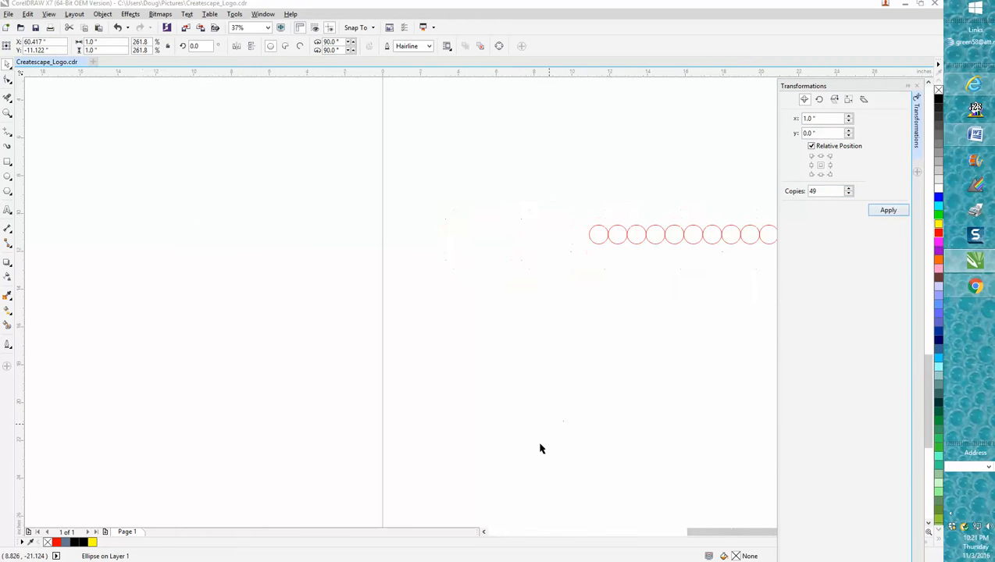
scroll("left", 3)
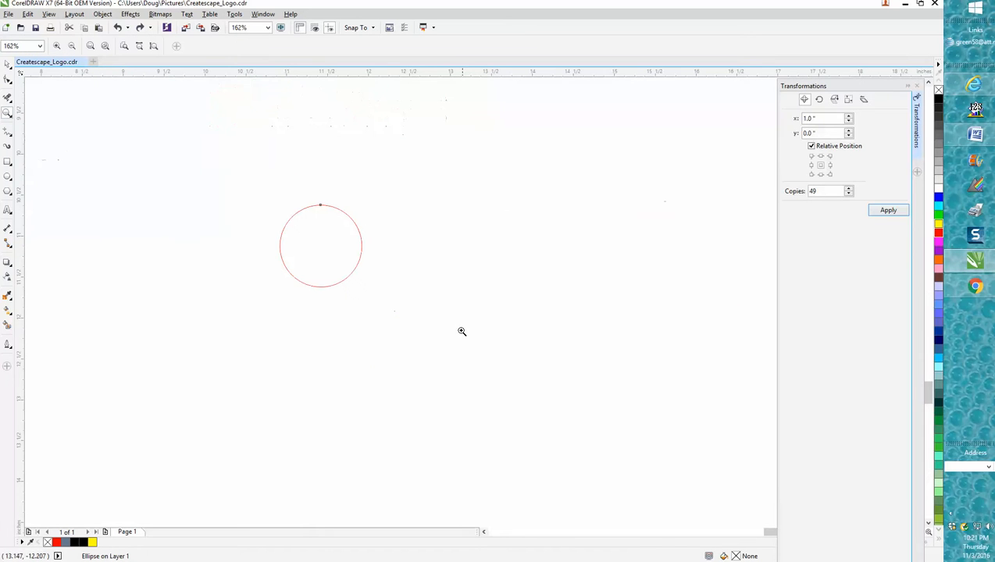
Apply the position copies to produce a row of six touching circles
left_click(320, 247)
type("2")
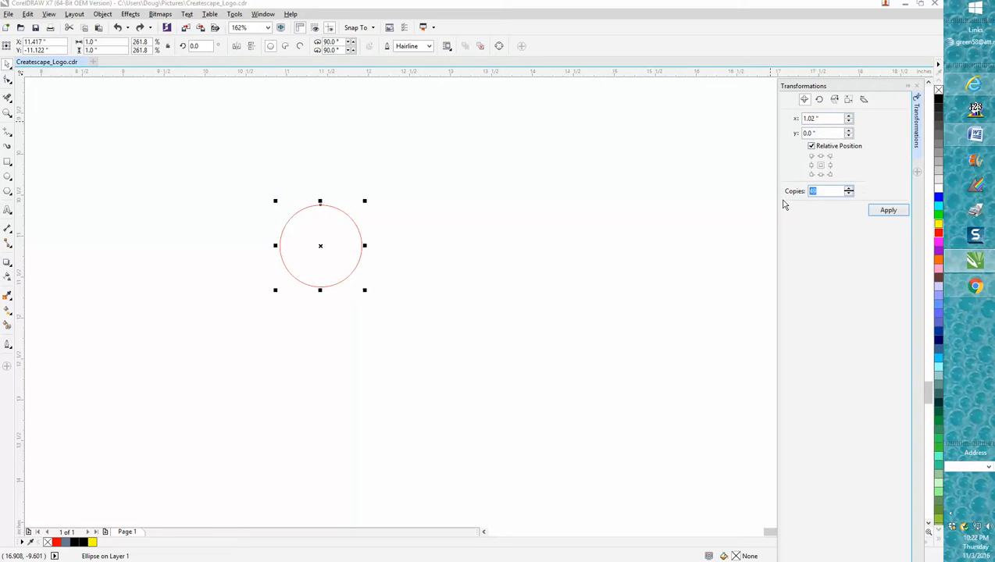
left_click(887, 209)
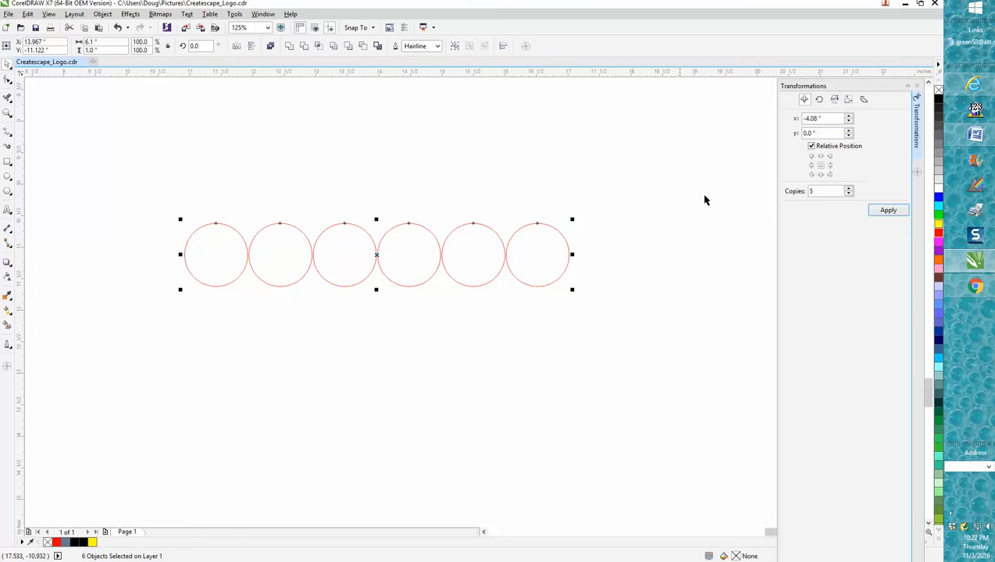
Set the vertical offset to 1.02" for copying the row downward into a six-by-six grid
triple_click(824, 118)
type("0")
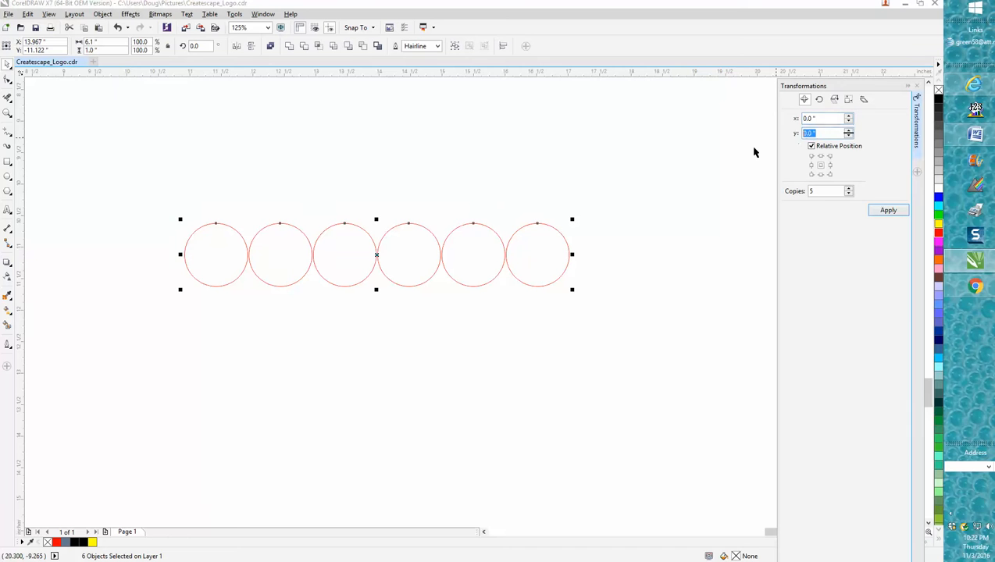
type("1.02")
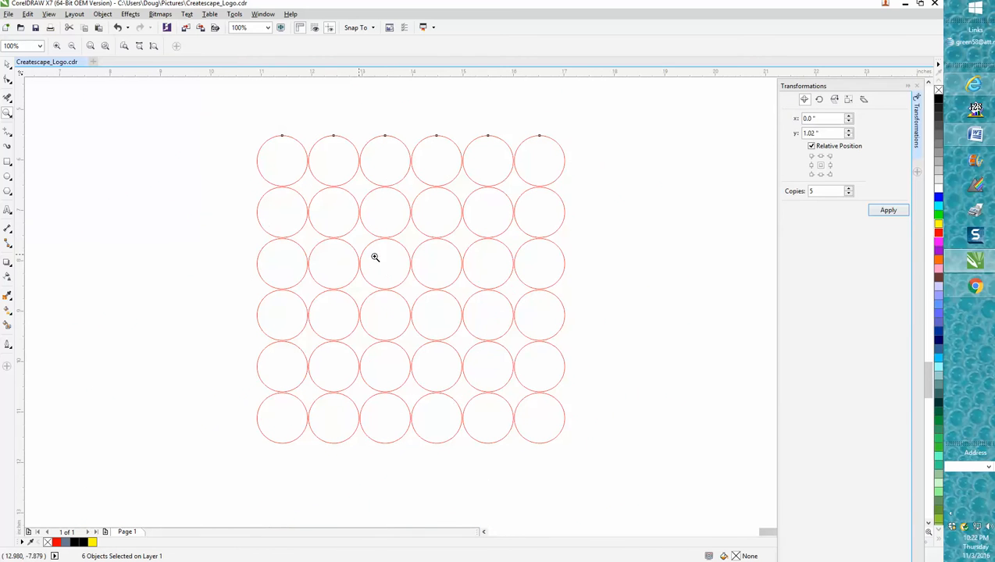
mouse_move(253, 153)
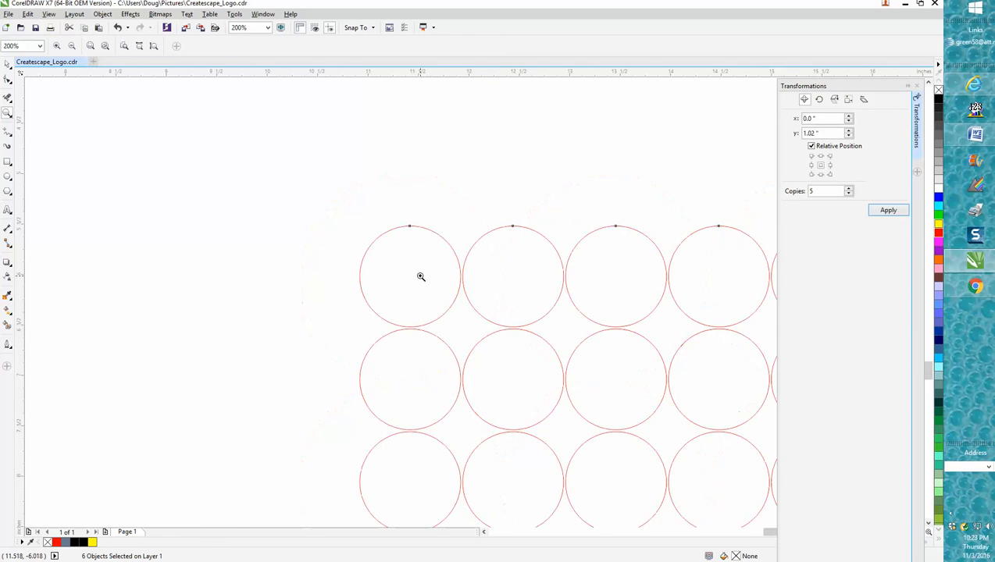
mouse_move(446, 275)
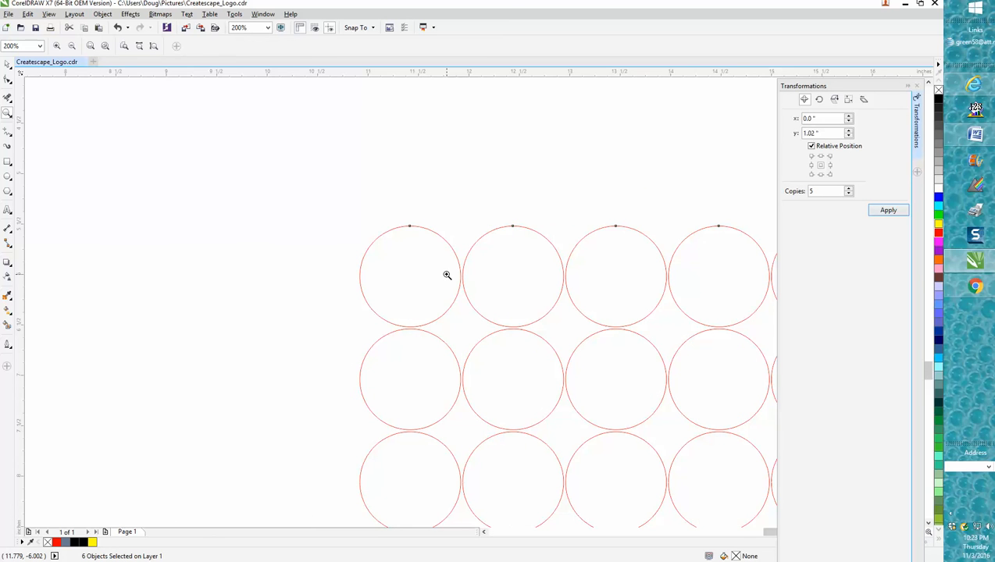